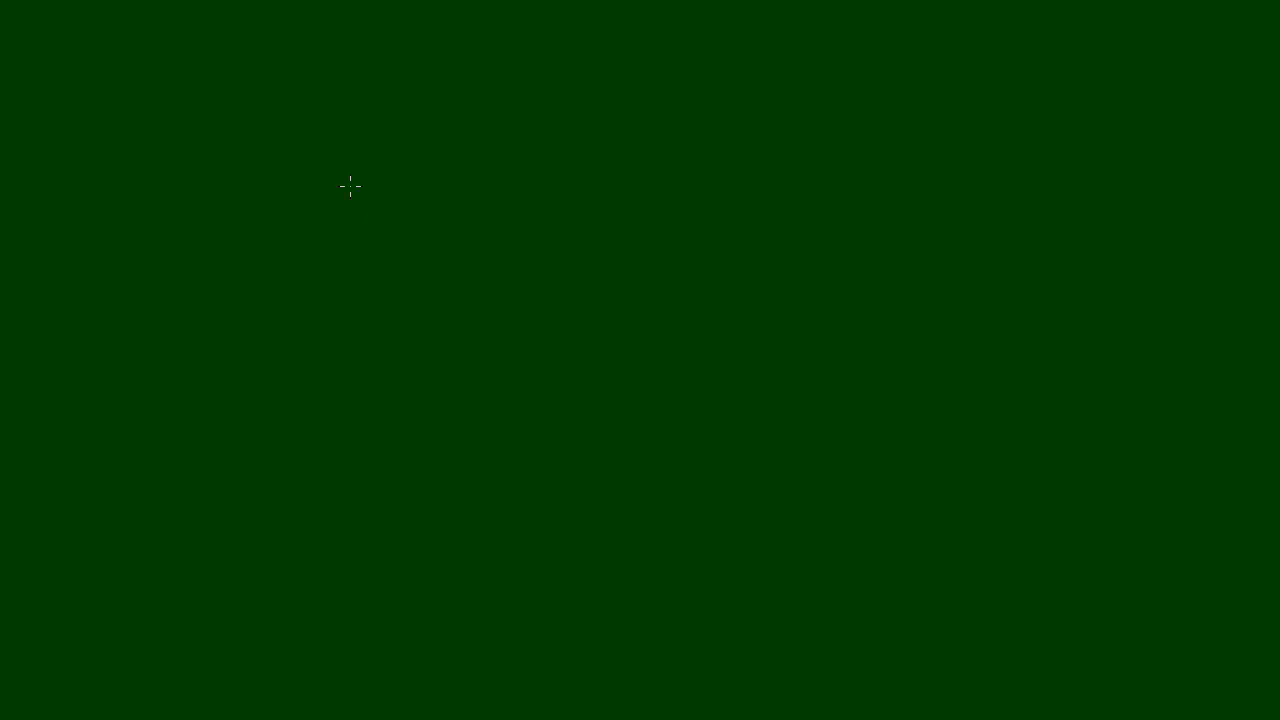
pyautogui.moveTo(120, 24)
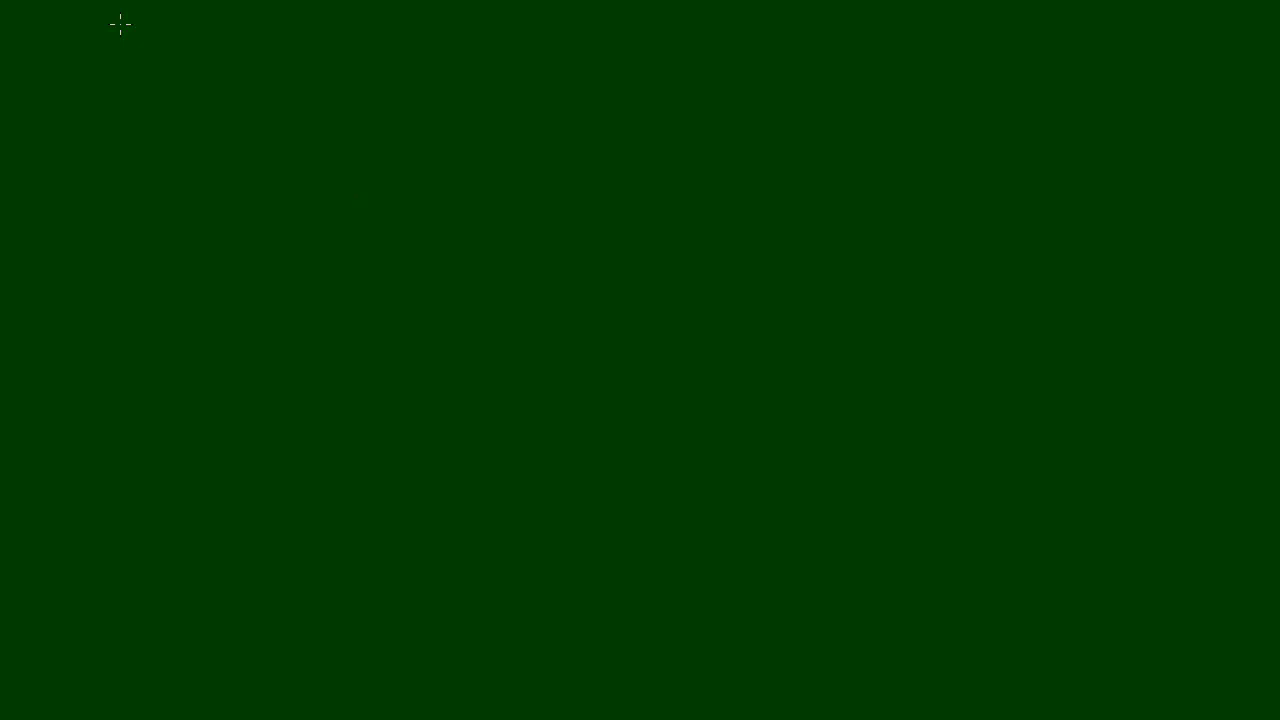
pyautogui.moveTo(100, 182)
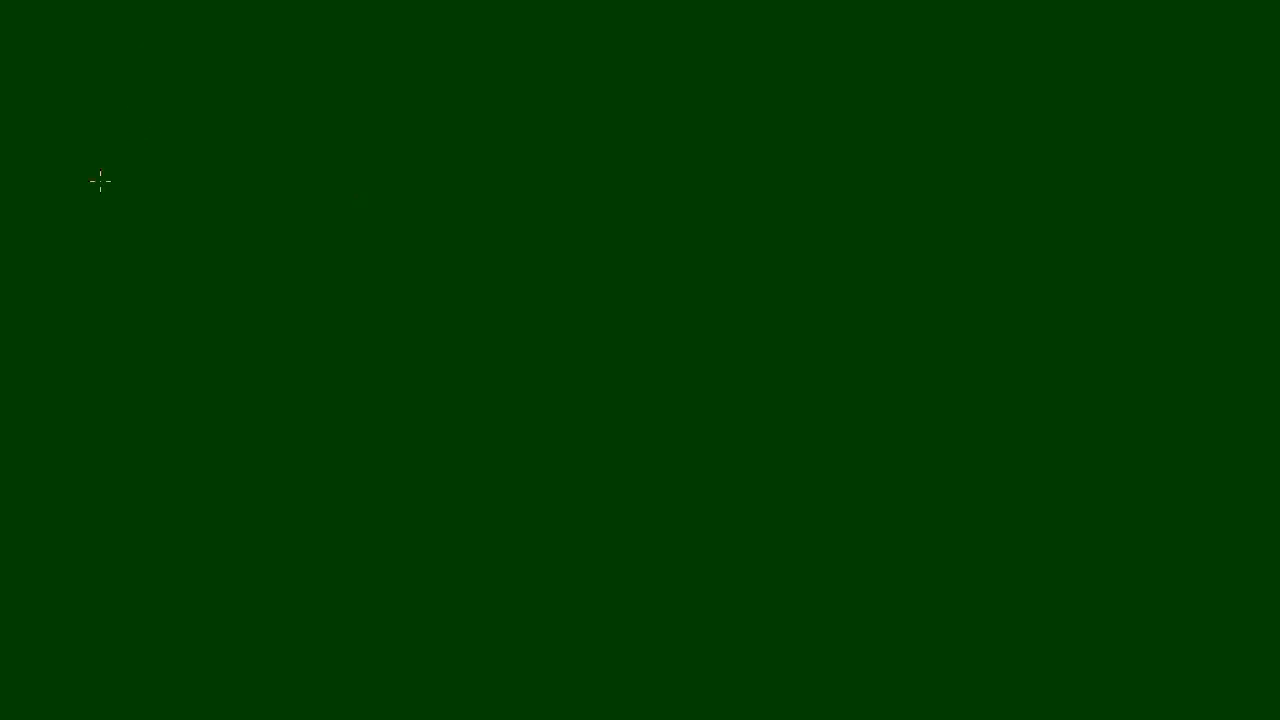
pyautogui.moveTo(44, 173)
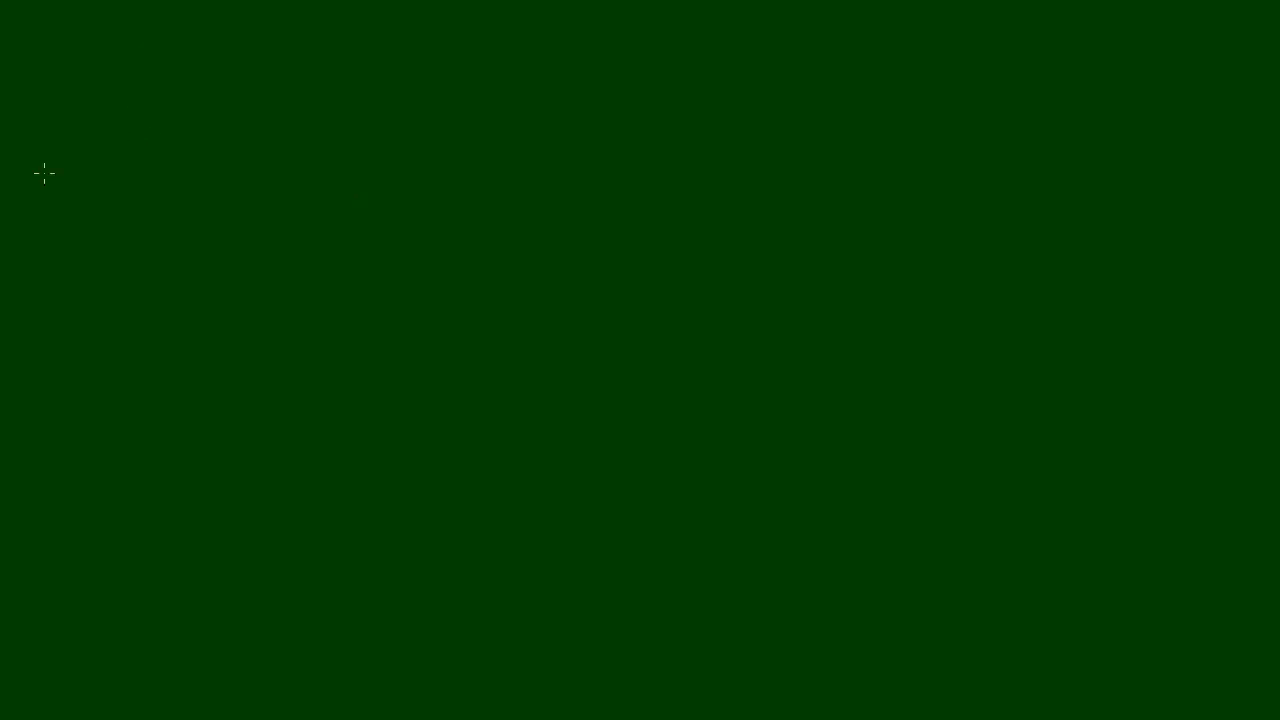
pyautogui.moveTo(66, 224)
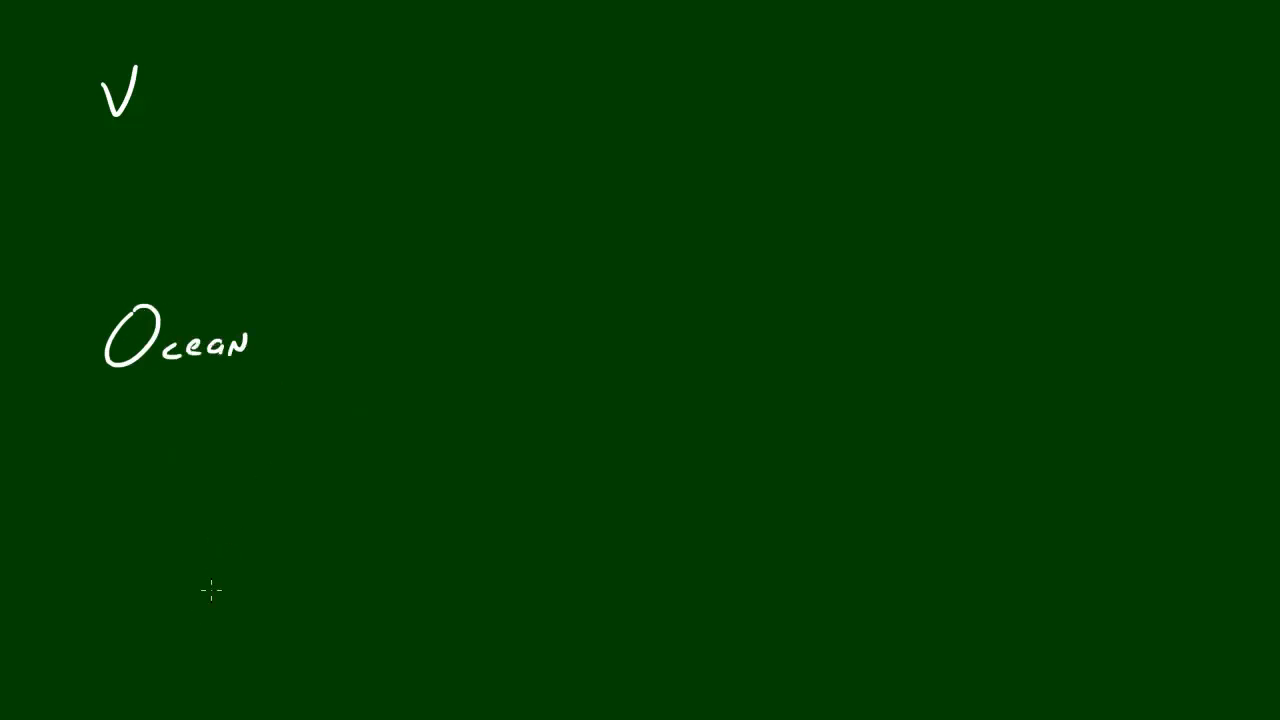
# Step: Sketch a white wavy line with three crests across the lower canvas under 'Ocean'
pyautogui.moveTo(205, 605); pyautogui.dragTo(885, 575)
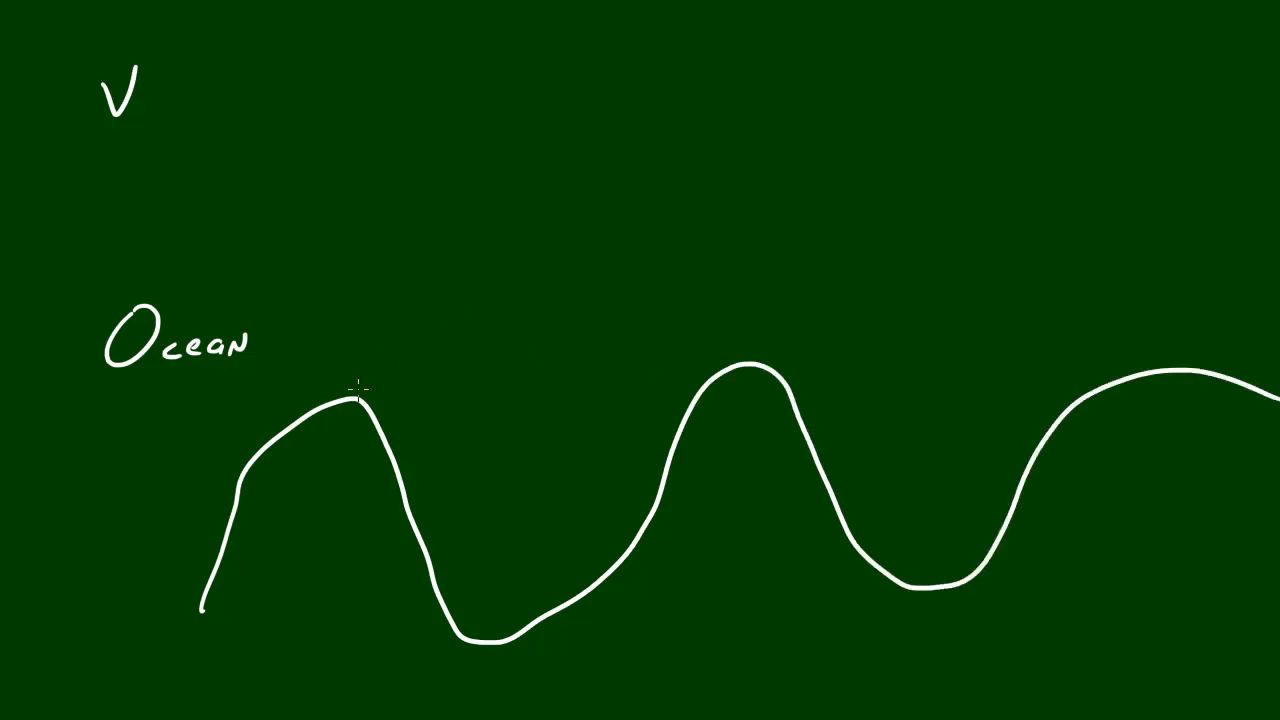
pyautogui.moveTo(548, 382)
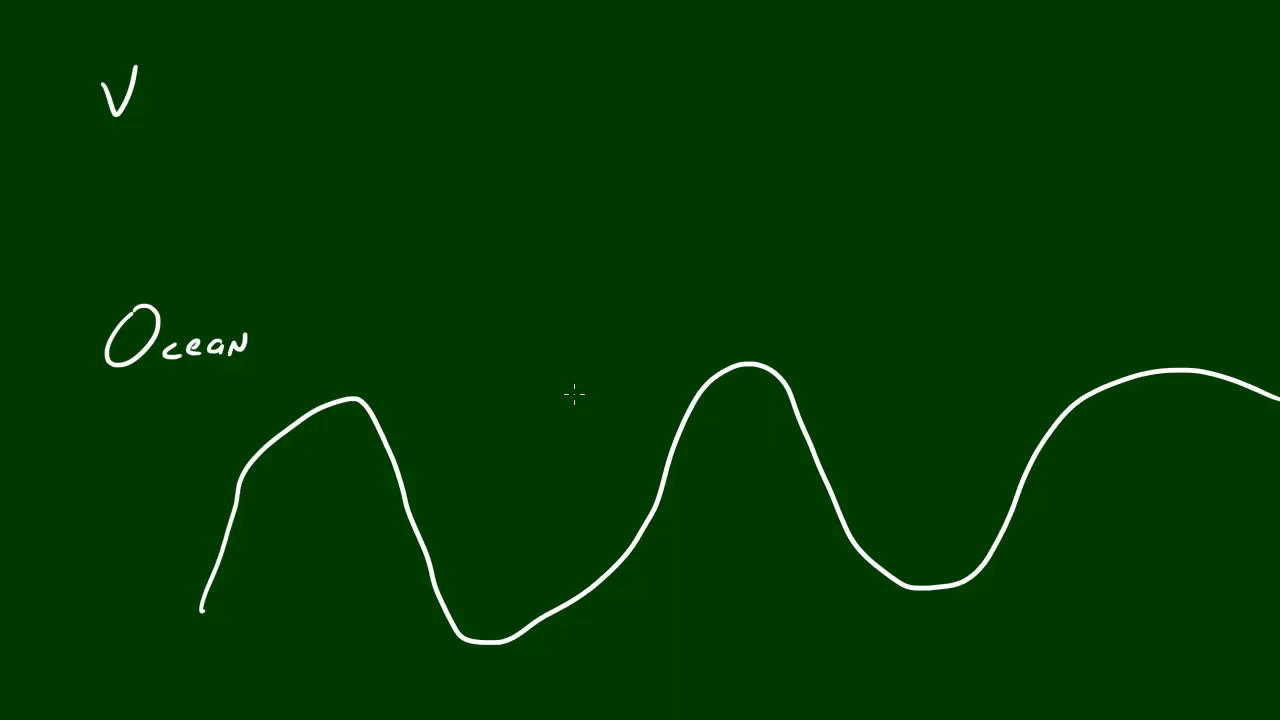
pyautogui.moveTo(27, 271)
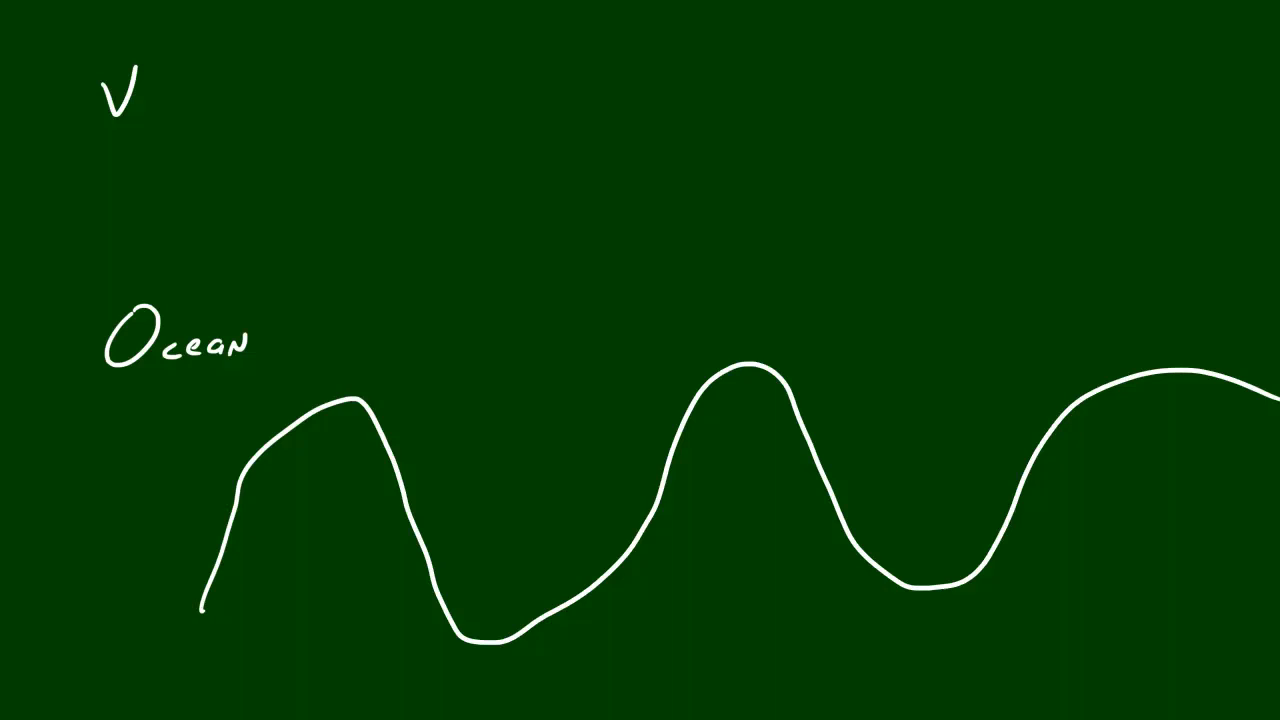
# Step: Handwrite 'Wavelength' below the V, label crest A, and stroke across the board
pyautogui.write('Wavelength')
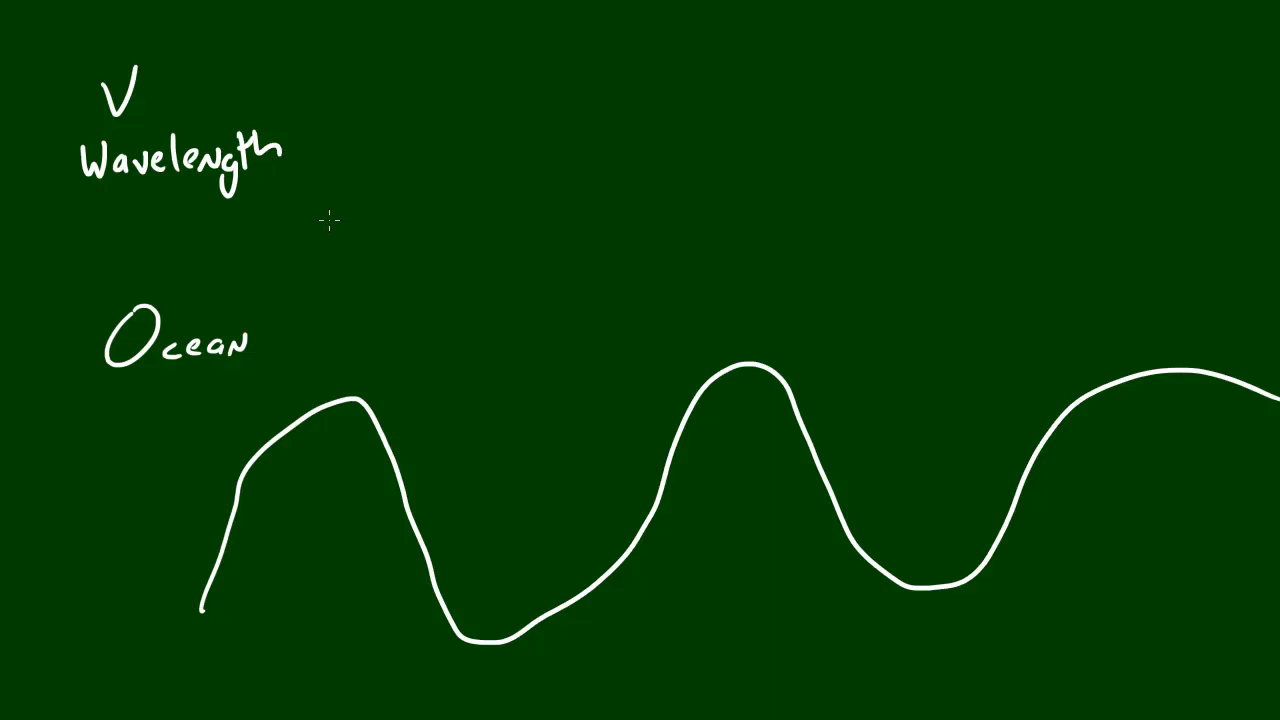
pyautogui.moveTo(715, 533)
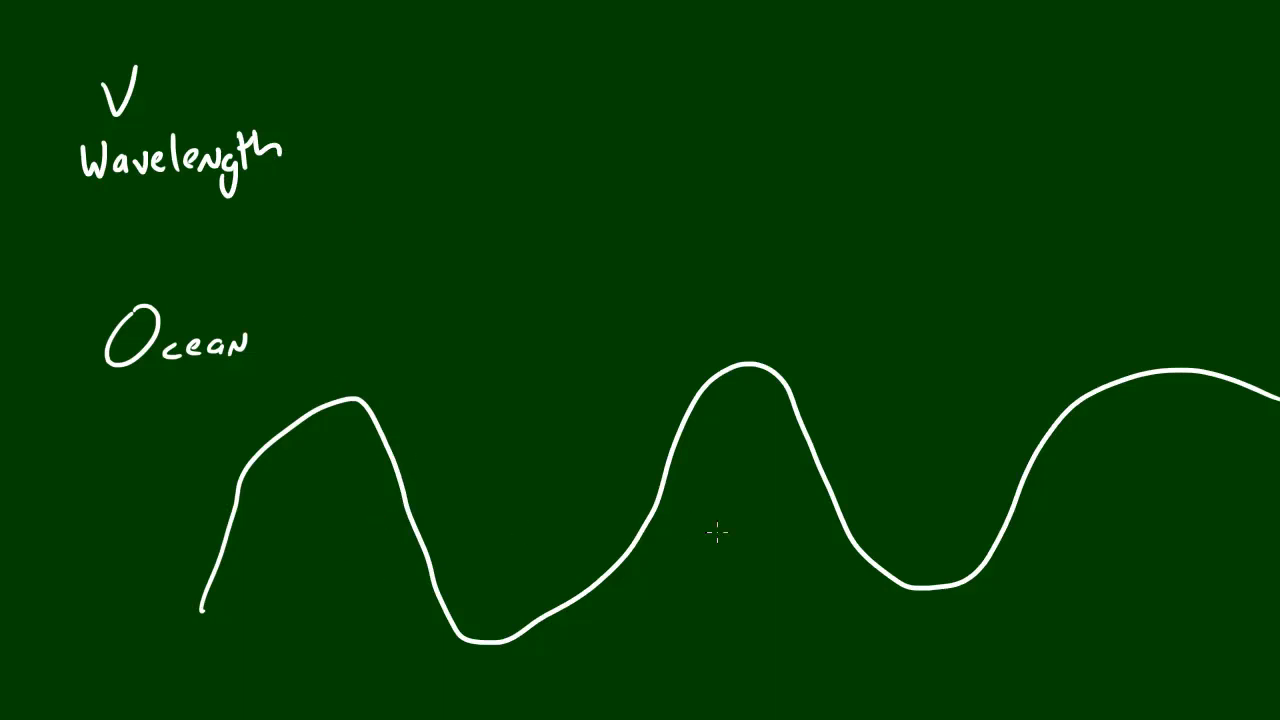
pyautogui.moveTo(362, 606)
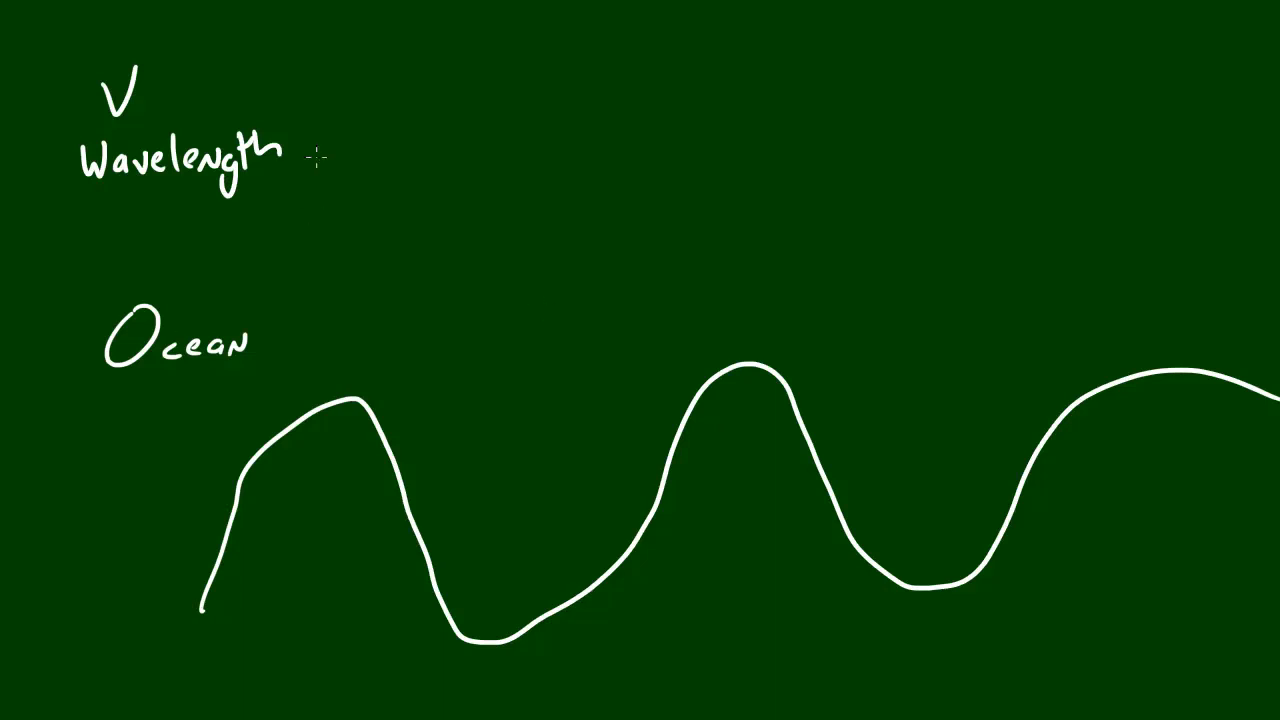
pyautogui.moveTo(360, 400)
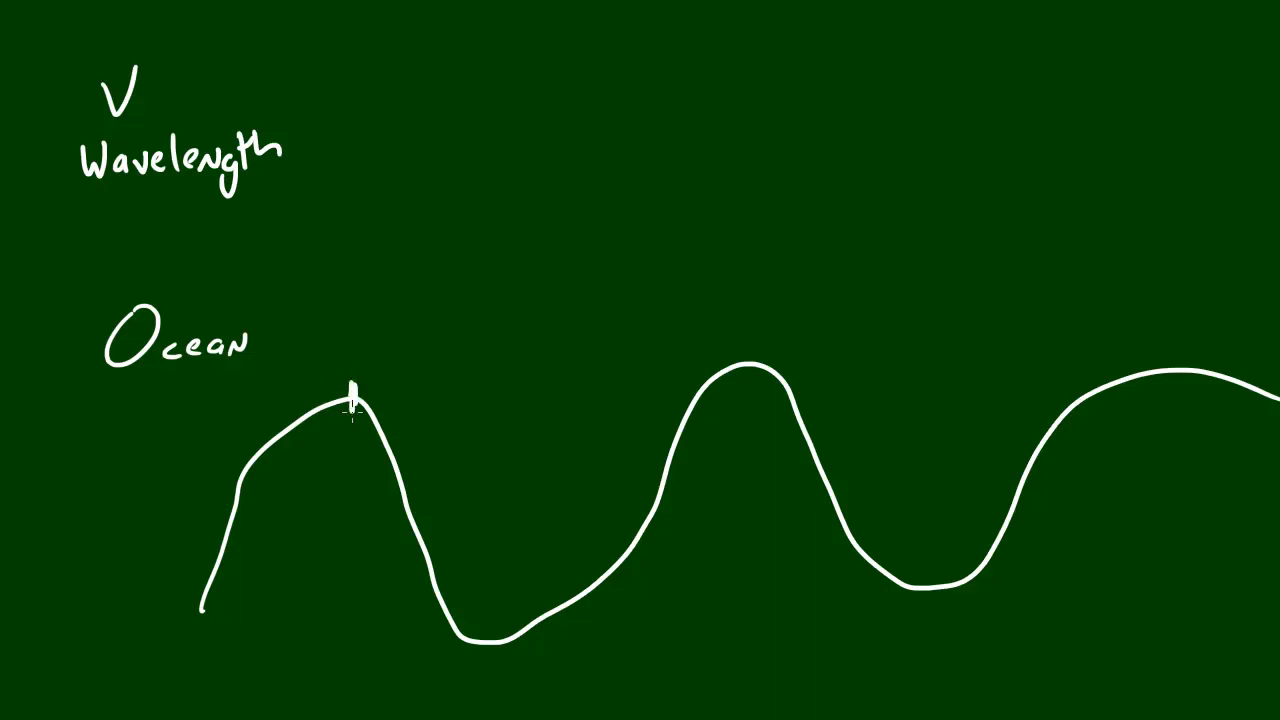
pyautogui.moveTo(625, 378)
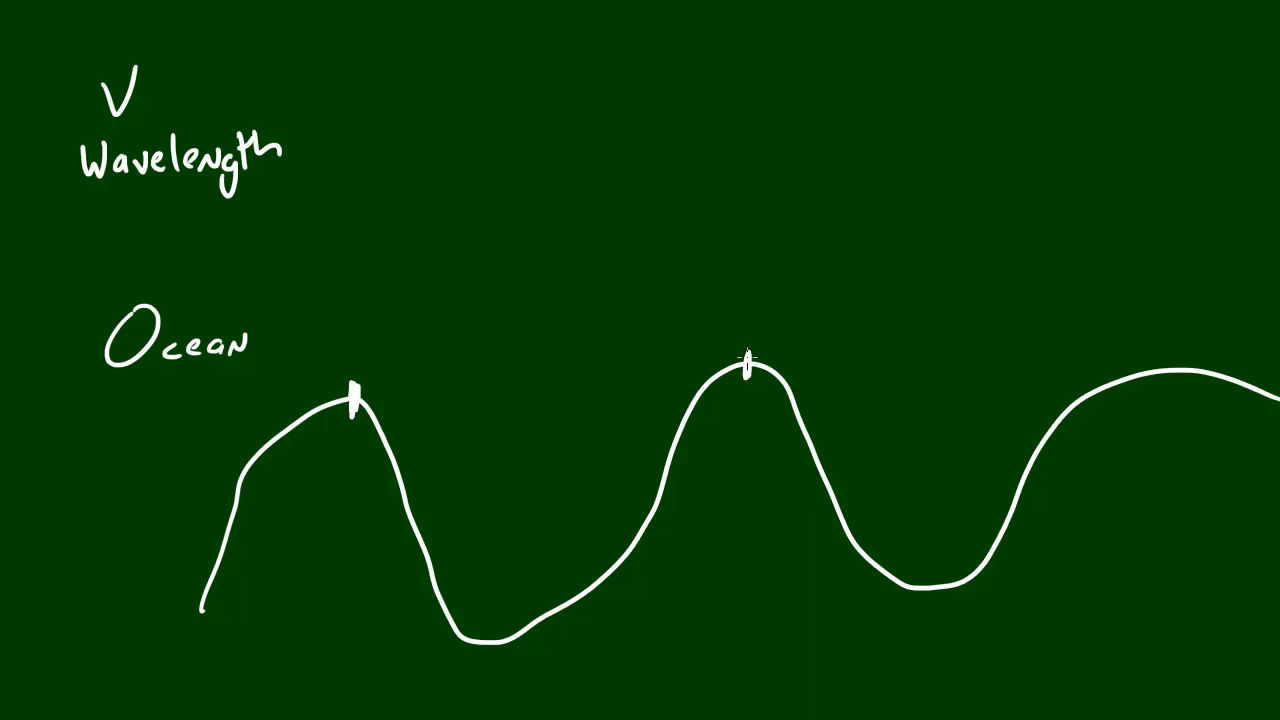
pyautogui.write('A')
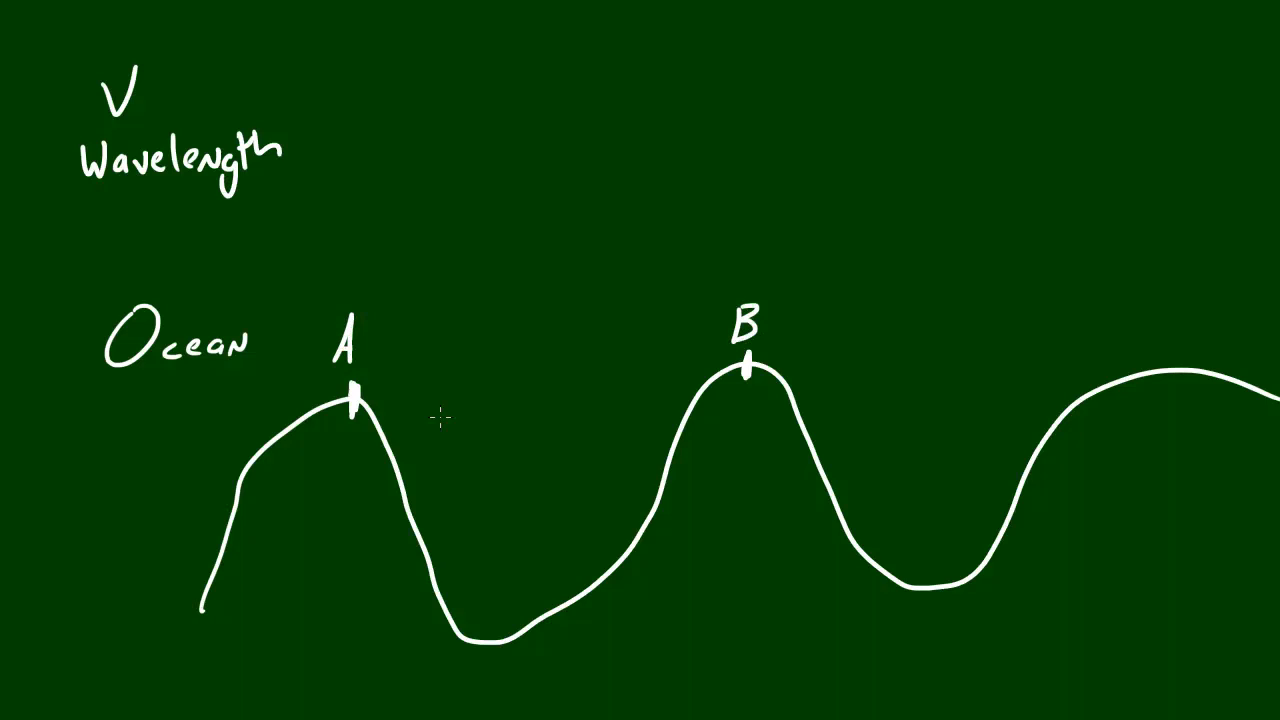
pyautogui.moveTo(400, 398); pyautogui.dragTo(665, 397)
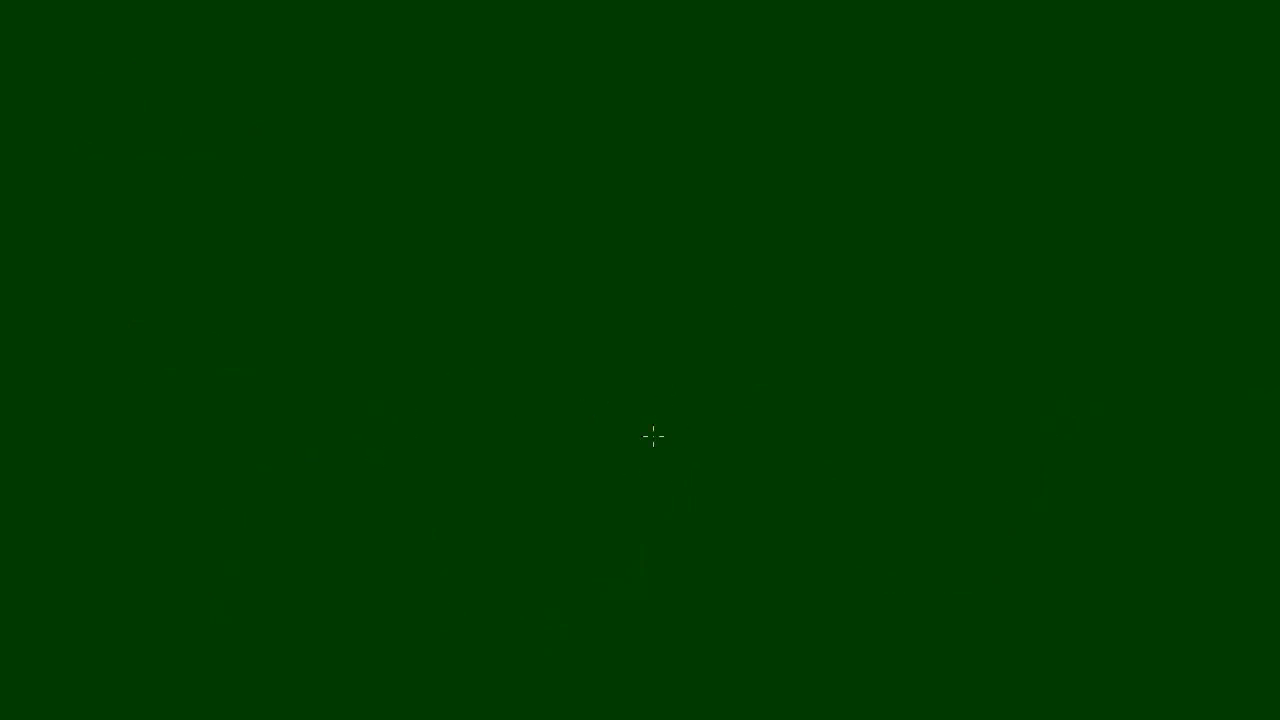
pyautogui.moveTo(364, 381)
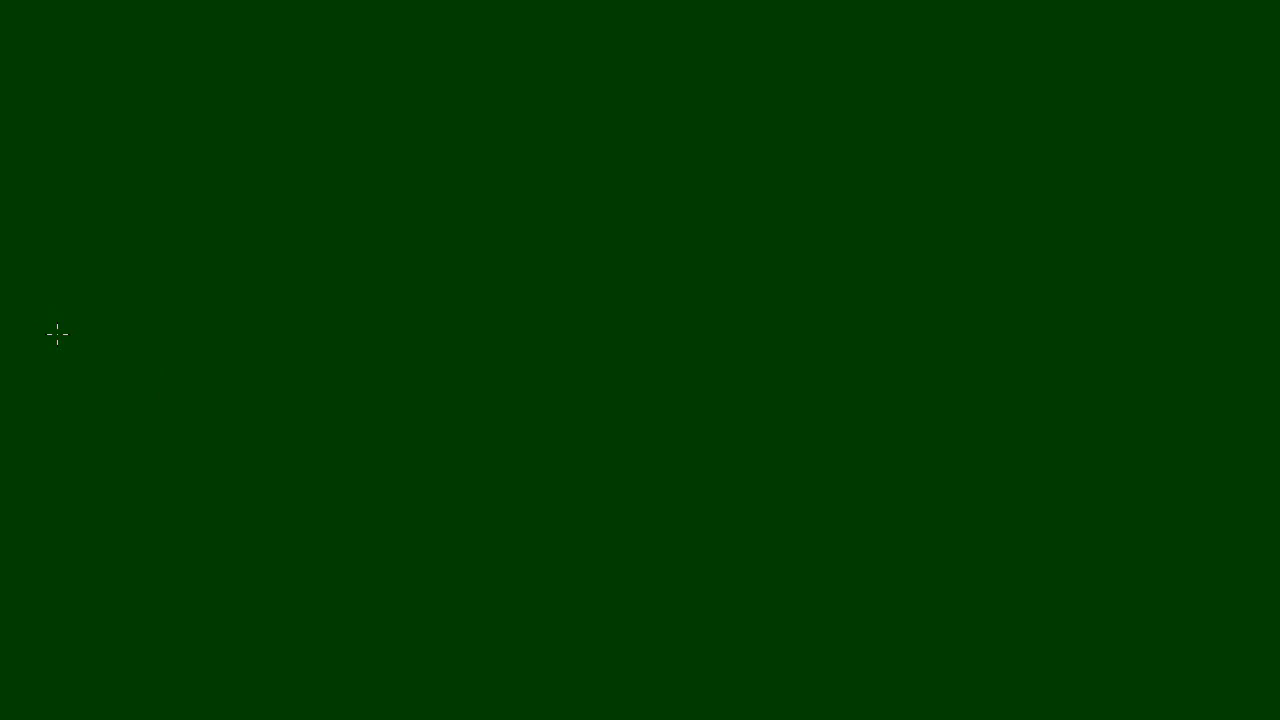
# Step: Draw a cyan horizontal rest line spanning the board from left to right edge
pyautogui.moveTo(55, 333); pyautogui.dragTo(968, 338)
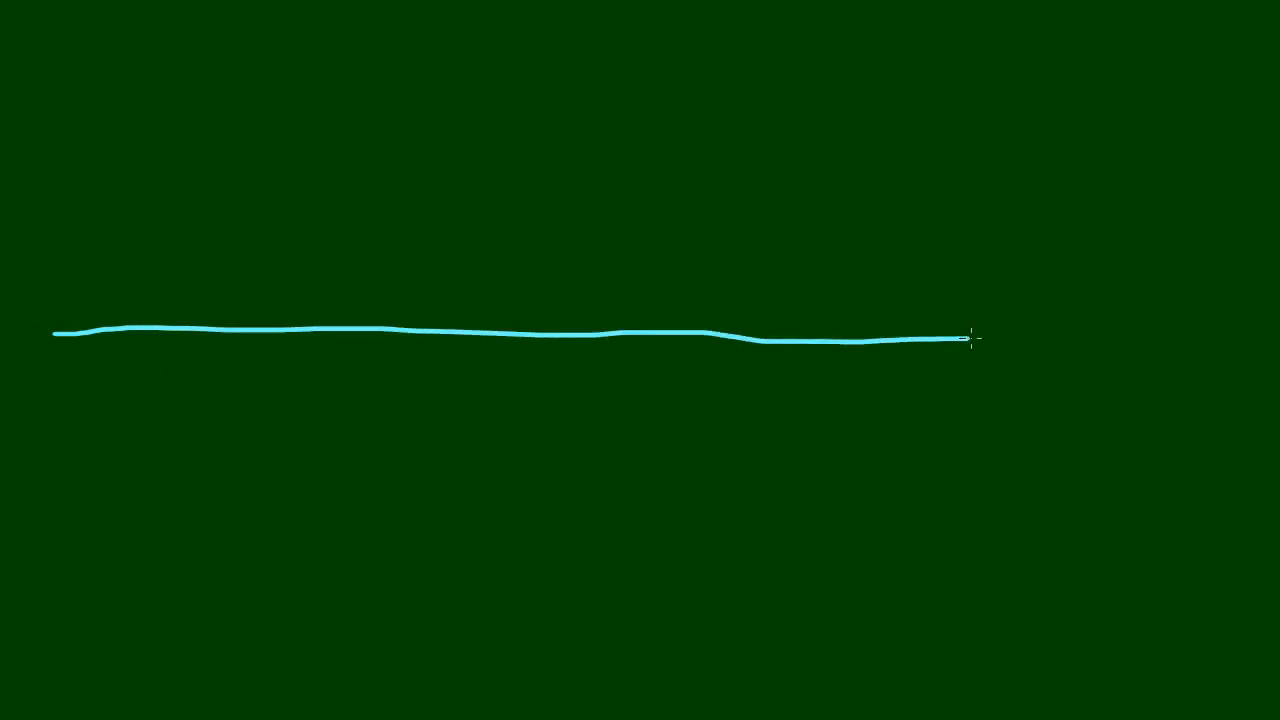
pyautogui.moveTo(965, 338); pyautogui.dragTo(1200, 347)
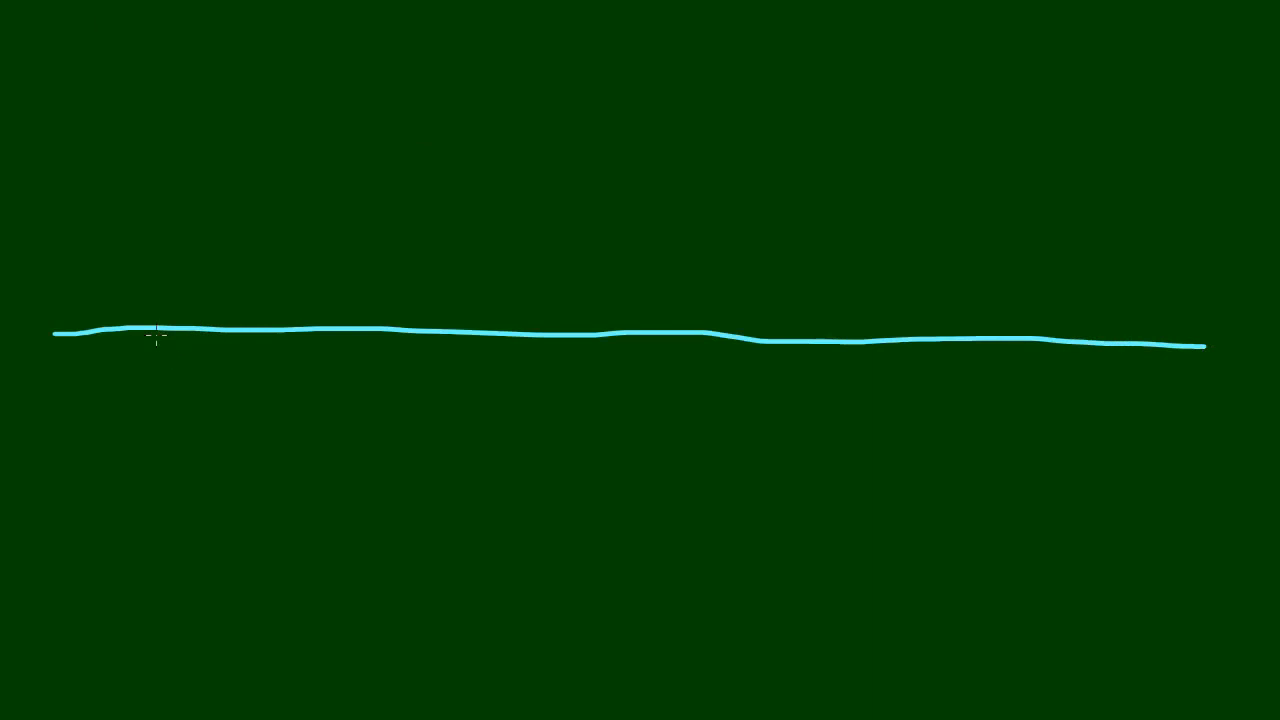
pyautogui.moveTo(90, 534)
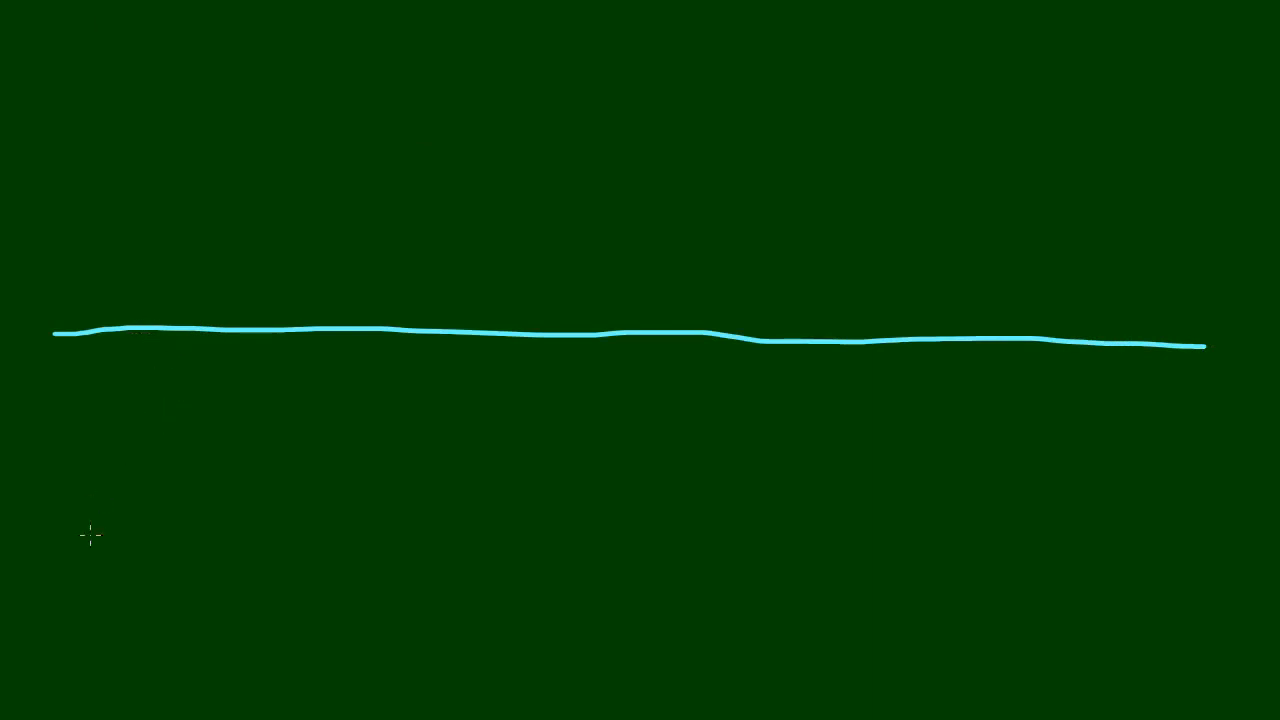
# Step: Draw a white wave crossing the rest line through two crests to the right edge
pyautogui.moveTo(125, 525); pyautogui.dragTo(445, 480)
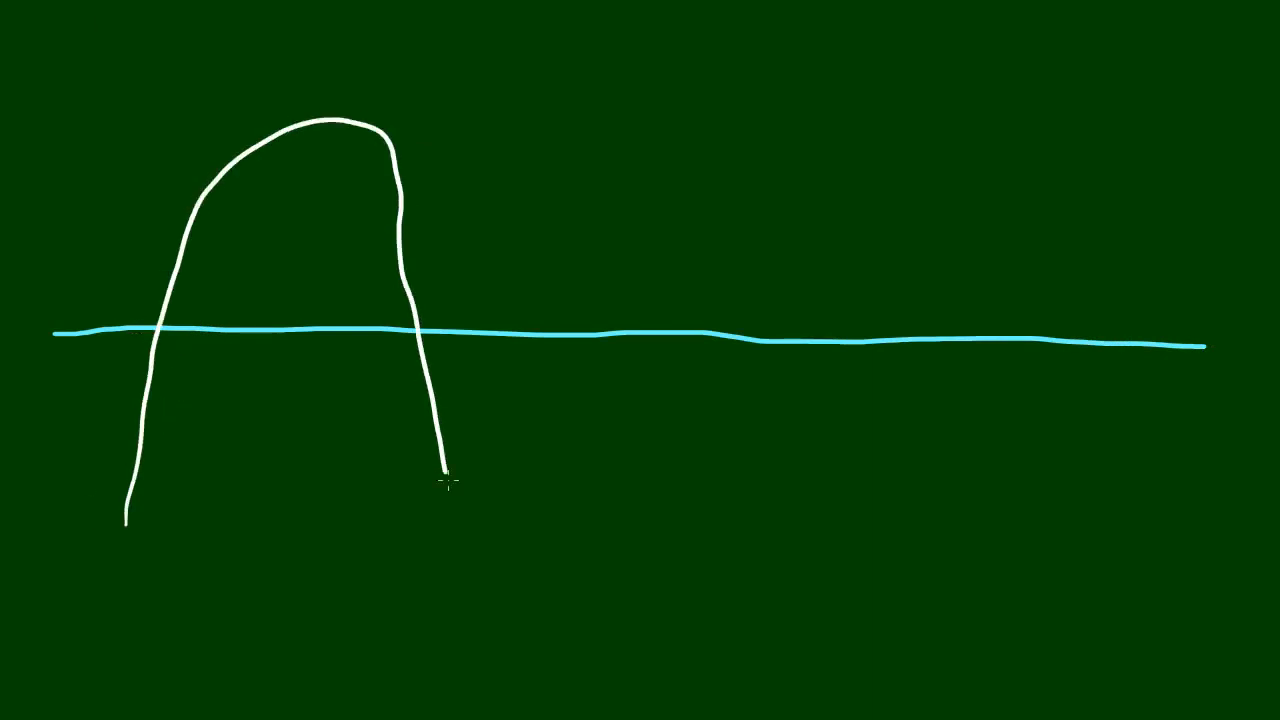
pyautogui.moveTo(440, 480); pyautogui.dragTo(995, 510)
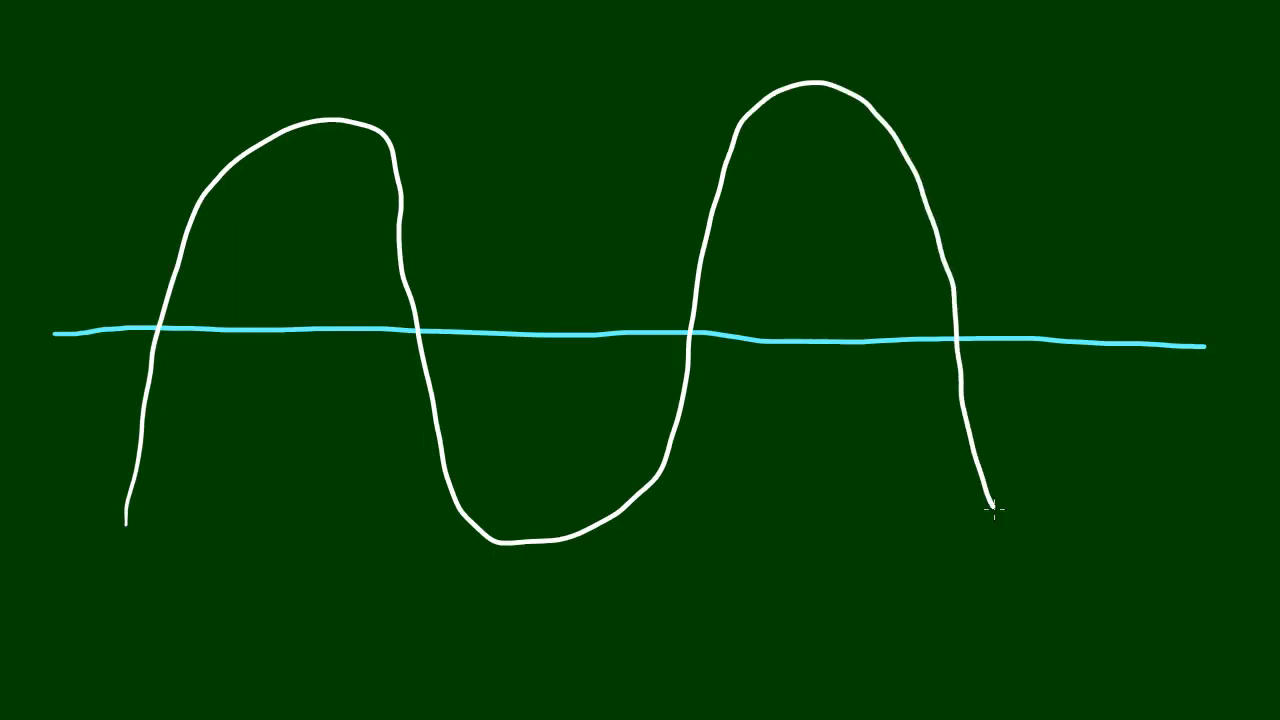
pyautogui.moveTo(990, 510); pyautogui.dragTo(1275, 190)
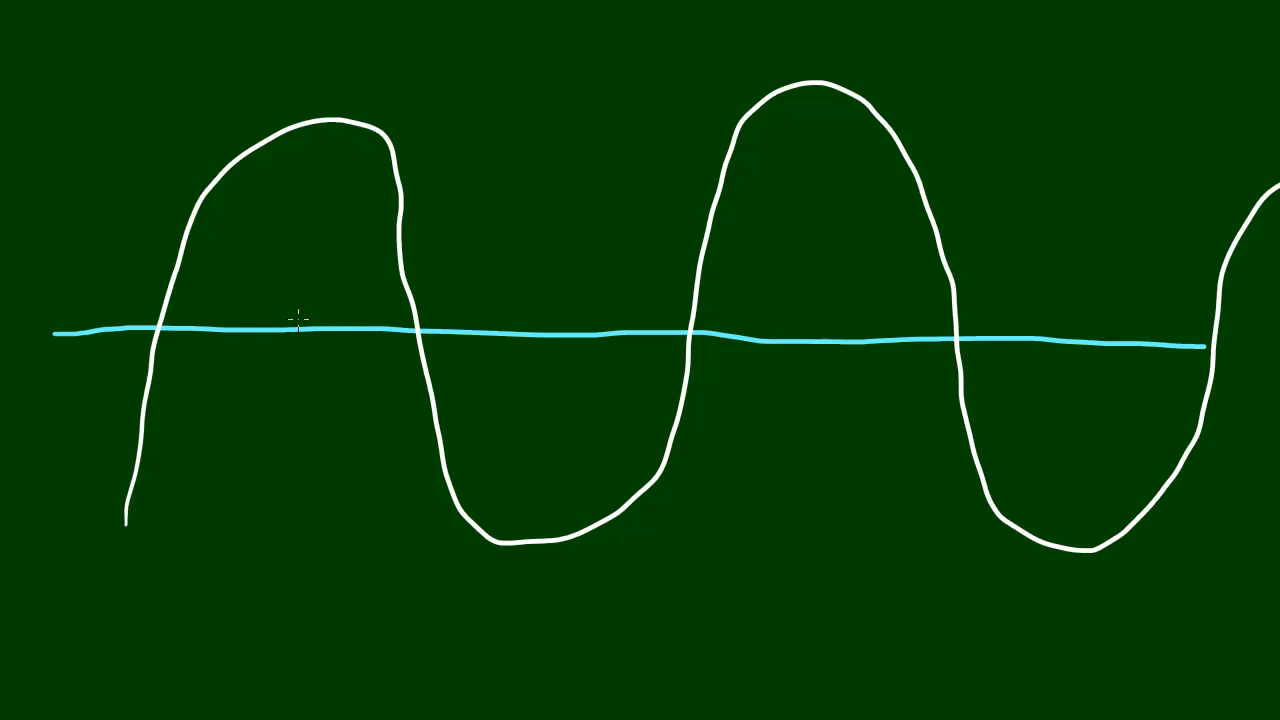
pyautogui.moveTo(480, 325)
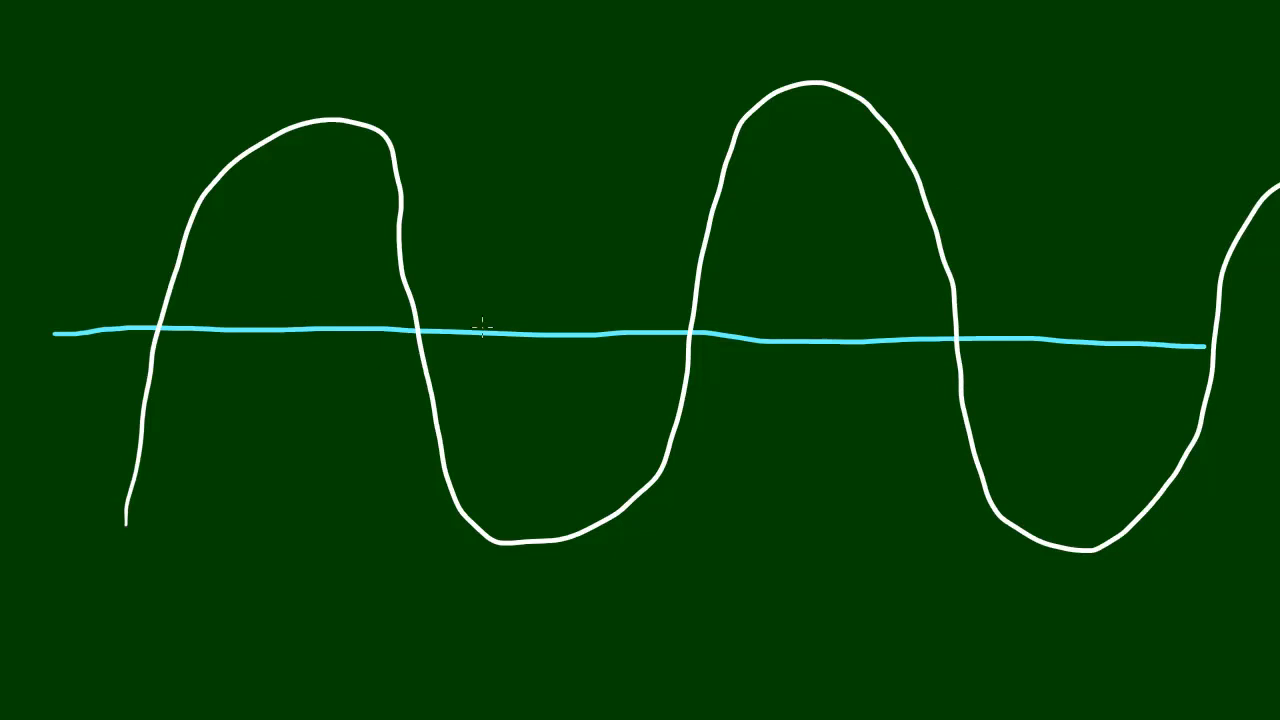
pyautogui.moveTo(452, 316)
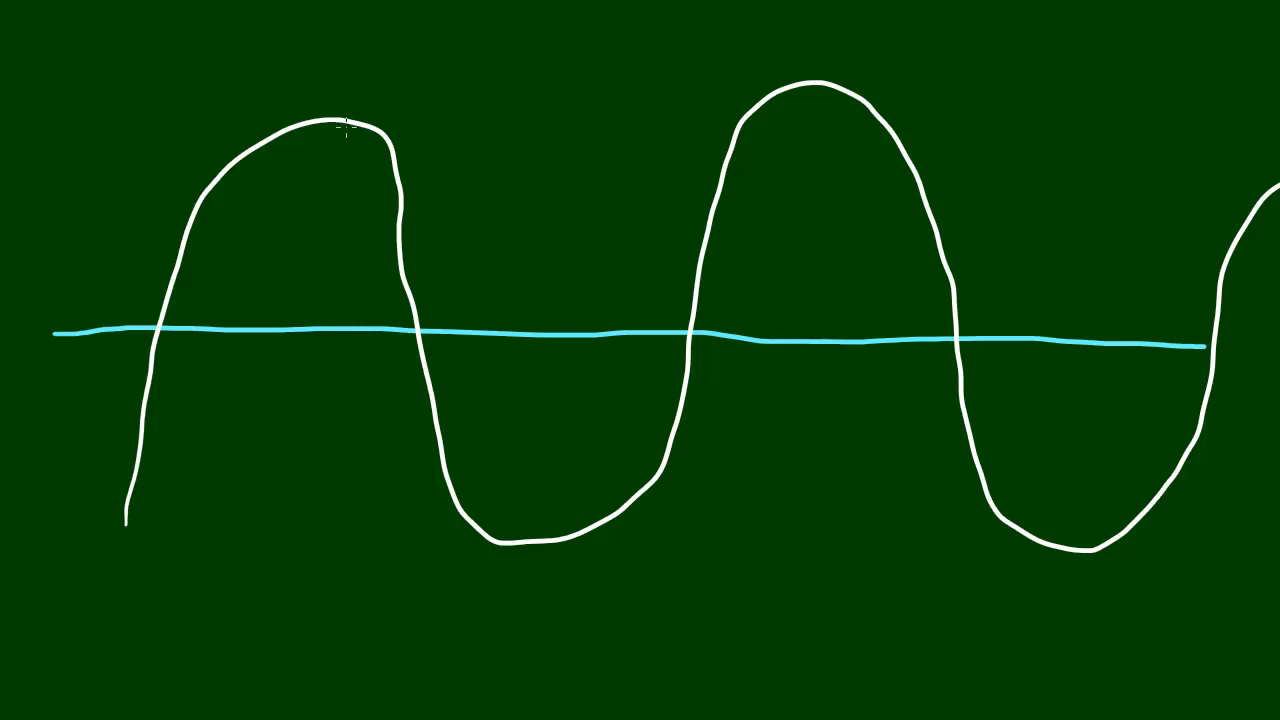
# Step: Mark red dots on the first crest (A) and the rest line beneath it (B)
pyautogui.click(330, 121)
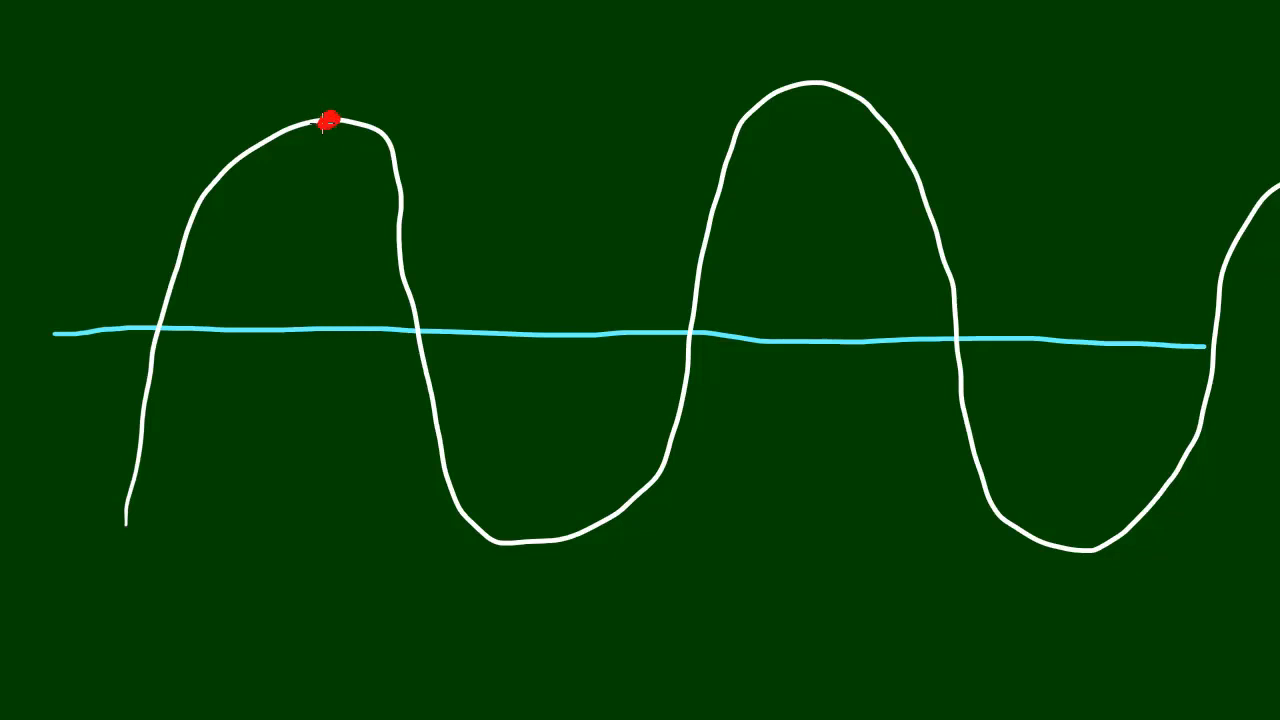
pyautogui.moveTo(372, 116)
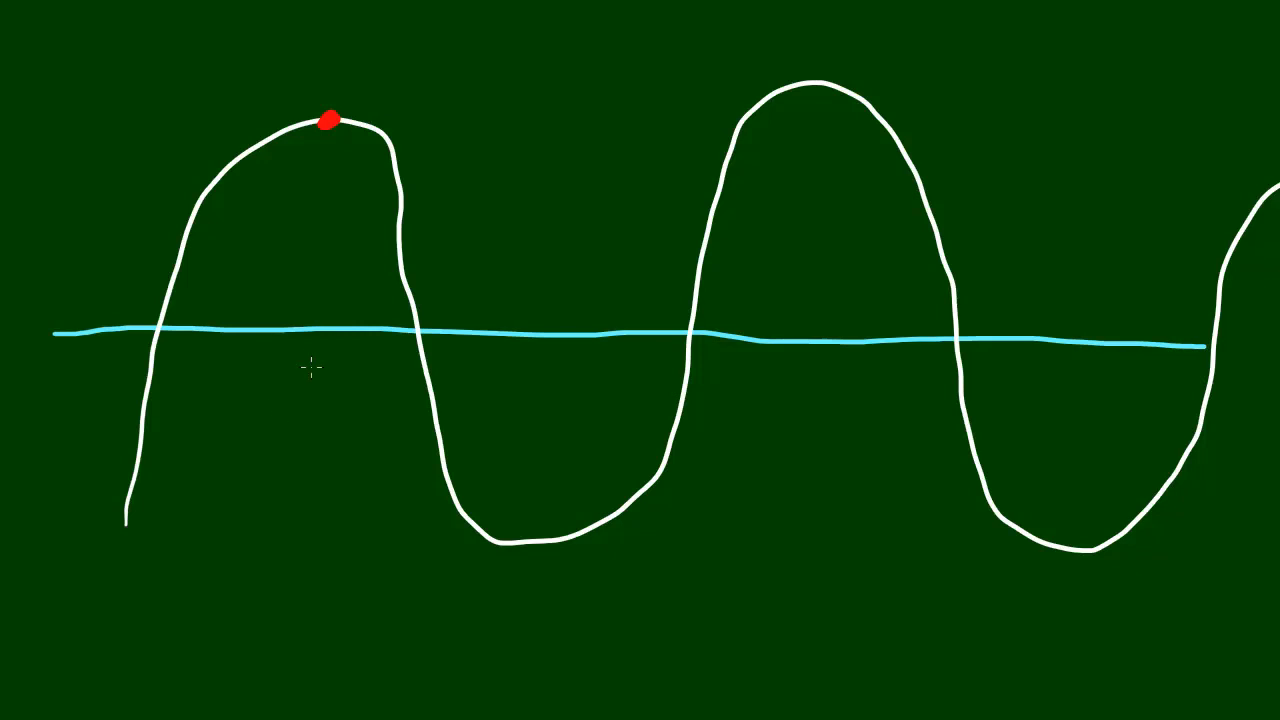
pyautogui.moveTo(297, 327)
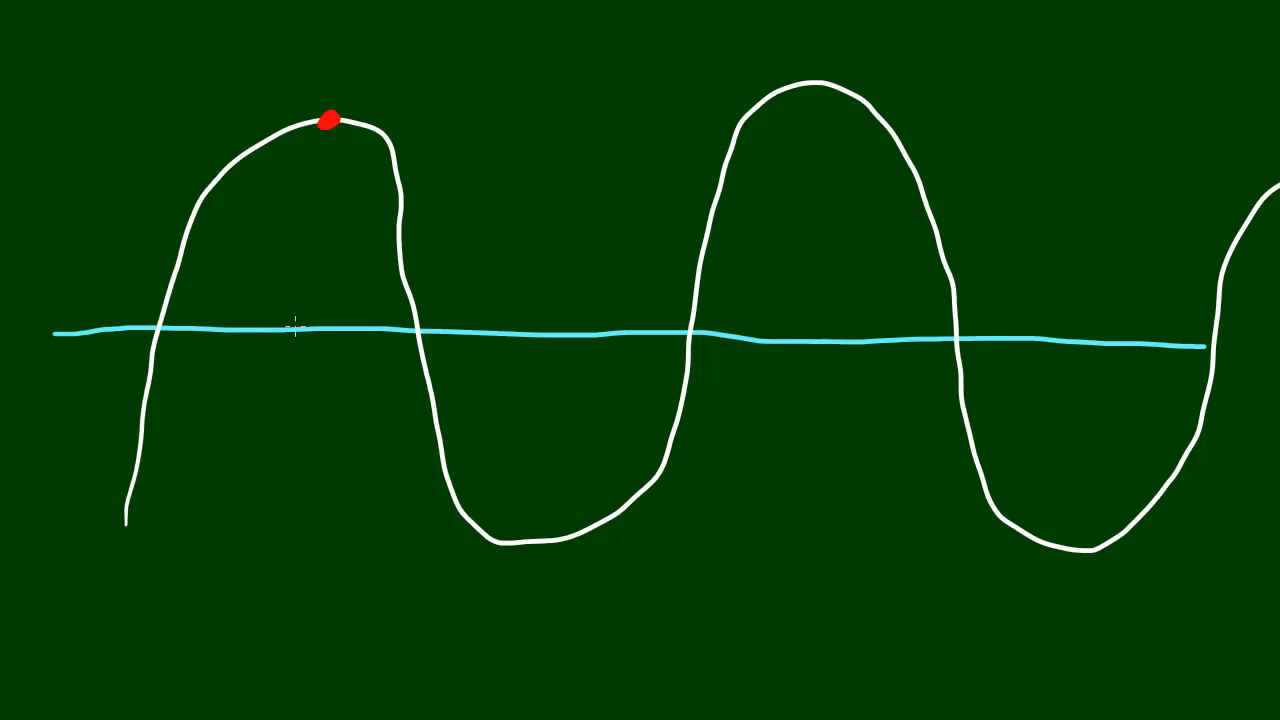
pyautogui.click(294, 330)
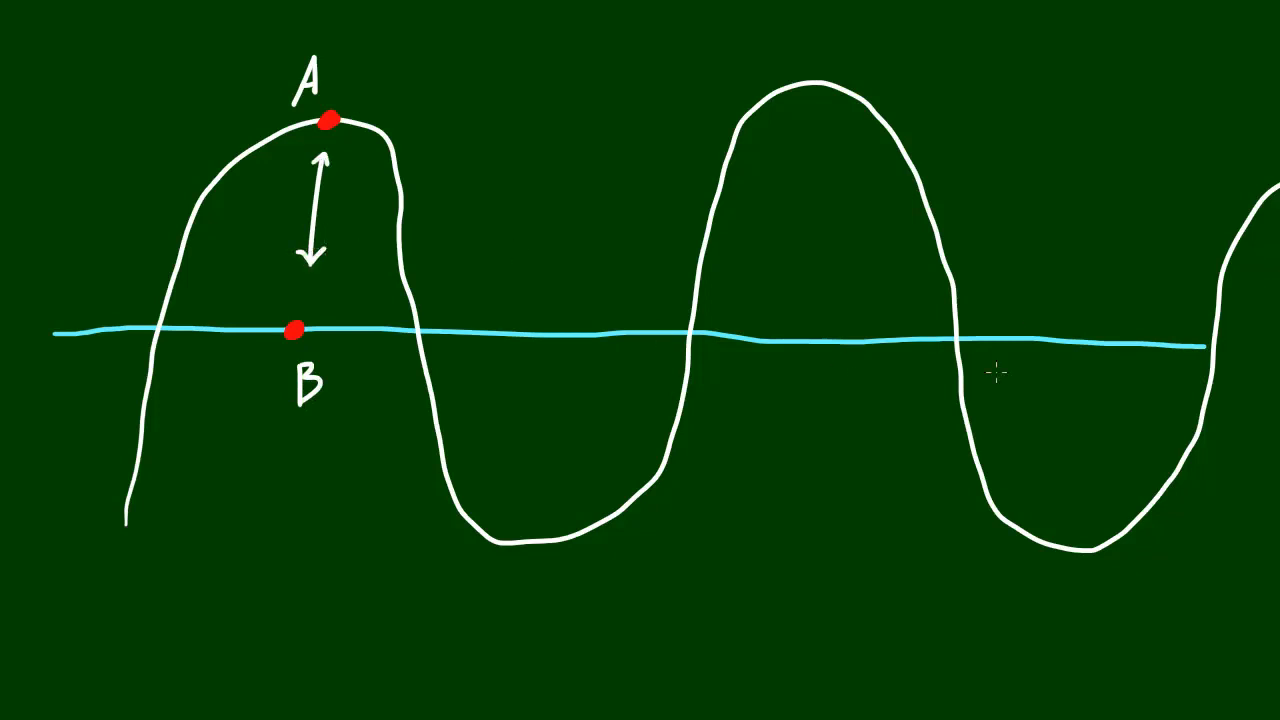
pyautogui.moveTo(535, 220)
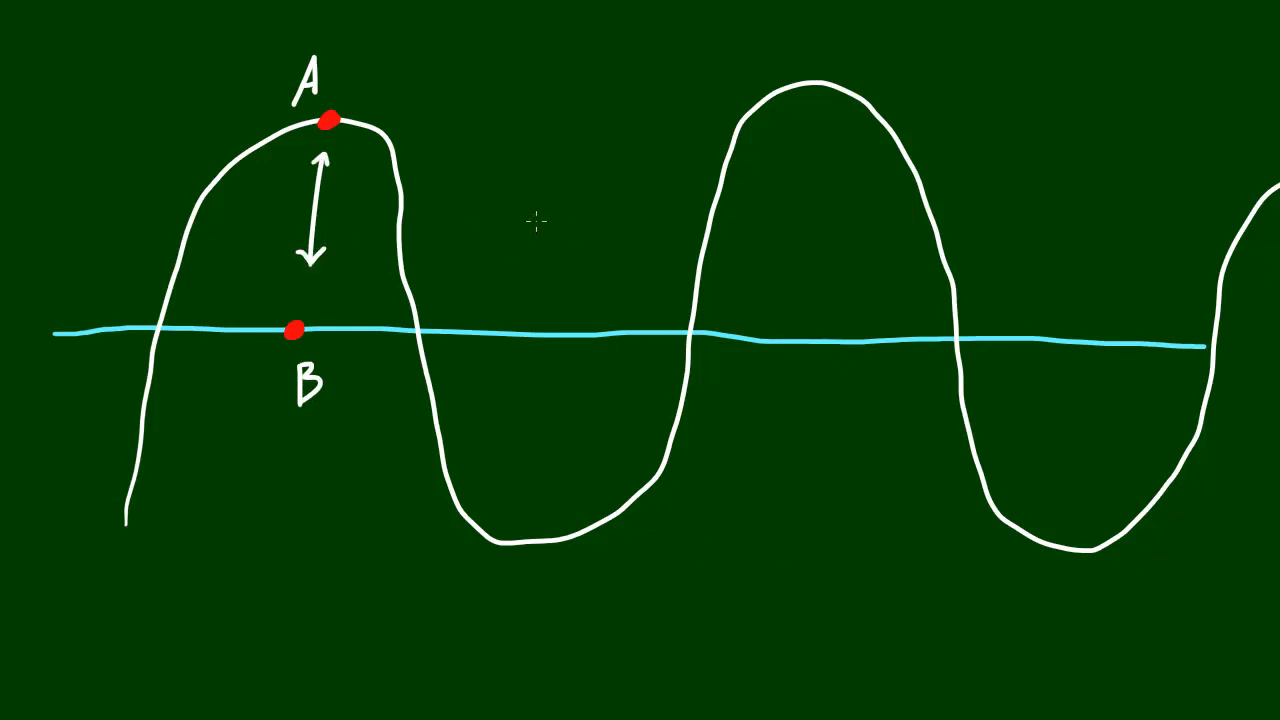
pyautogui.moveTo(812, 85)
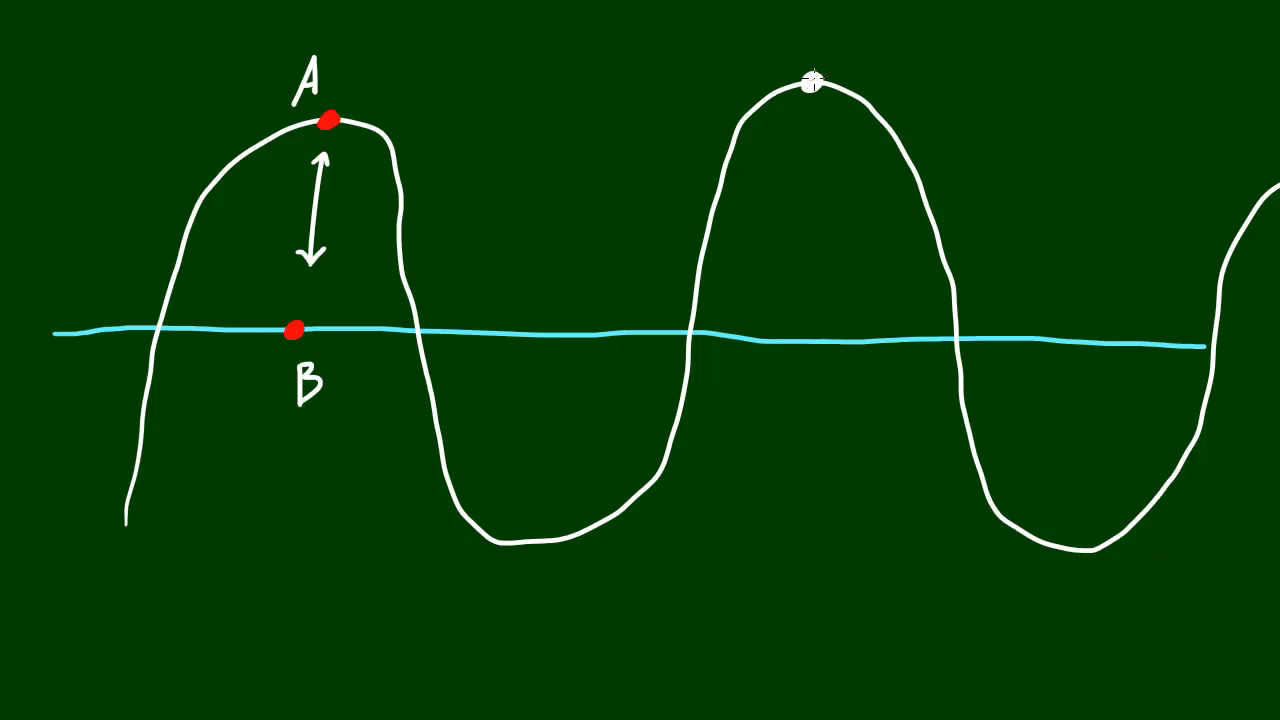